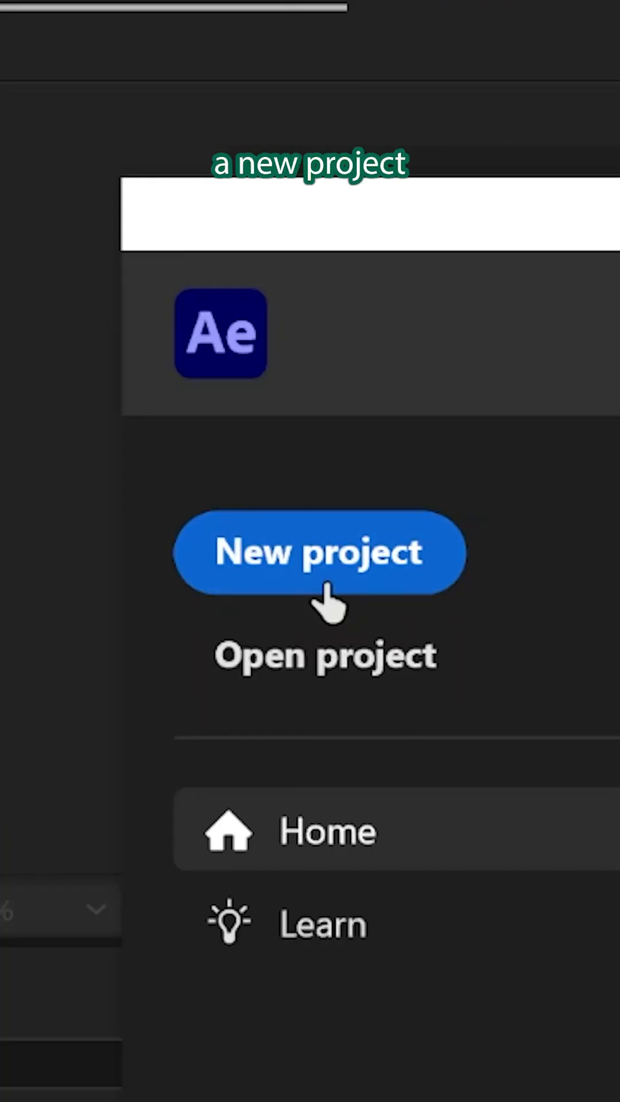
- Start a new After Effects project from the Home screen
{"action": "left_click", "coordinate": [318, 552]}
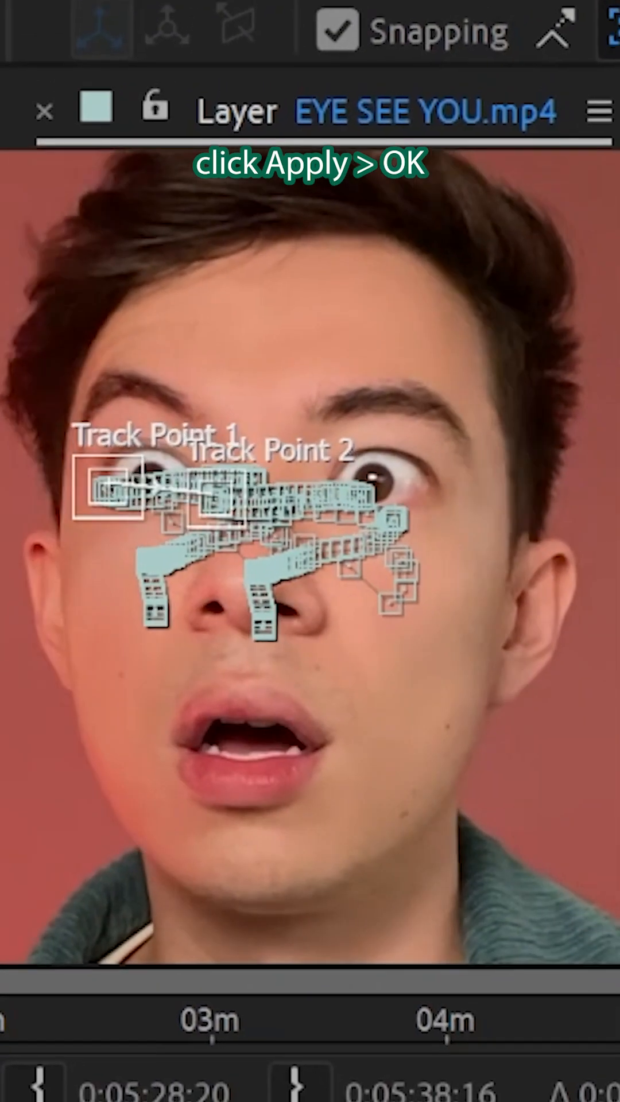
- Apply the two-point eye track to the face footage
{"action": "left_click", "coordinate": [106, 558]}
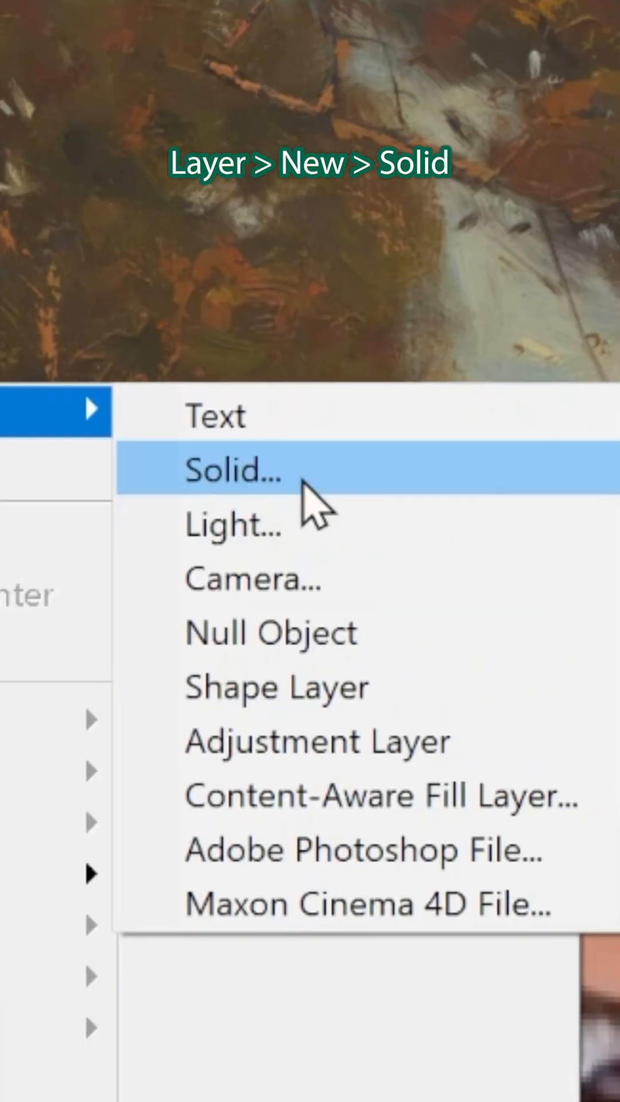
- Add a Lime Green solid above EXORCISM and set EXORCISM's track matte to Alpha Matte
{"action": "left_click", "coordinate": [232, 470]}
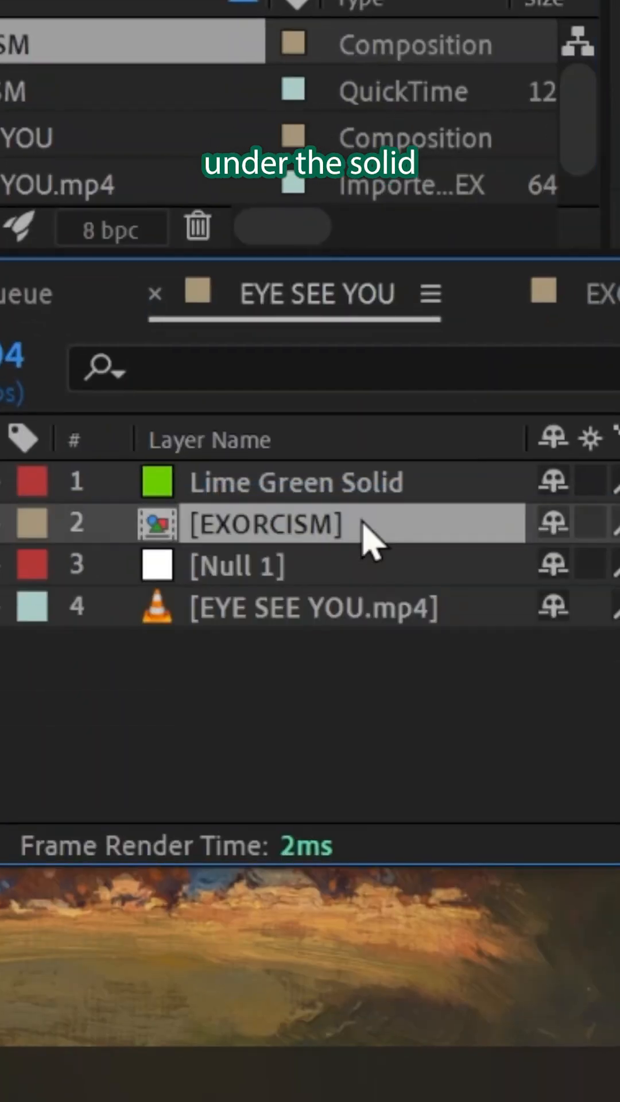
{"action": "left_click", "coordinate": [134, 489]}
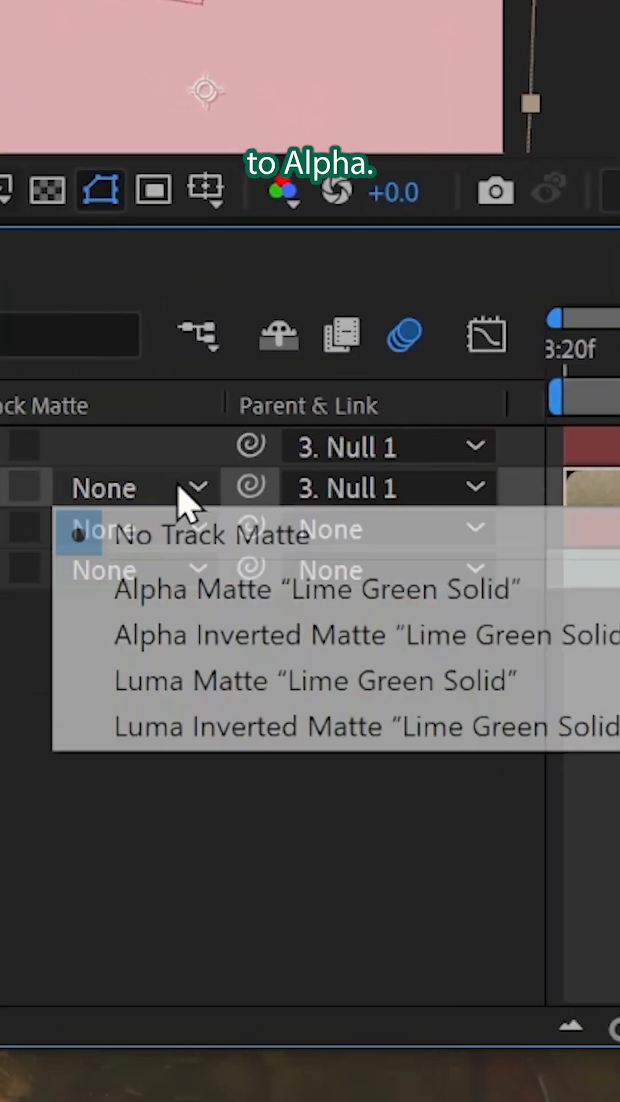